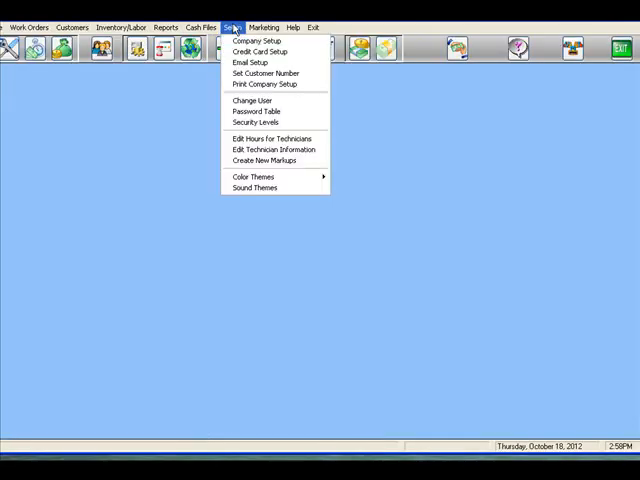
Bring up Company Setup from the Setup menu.
{"action": "left_click", "coordinate": [256, 40]}
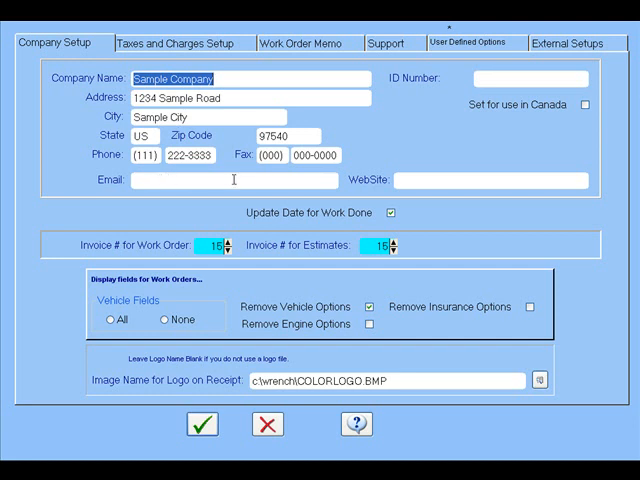
{"action": "mouse_move", "coordinate": [438, 180]}
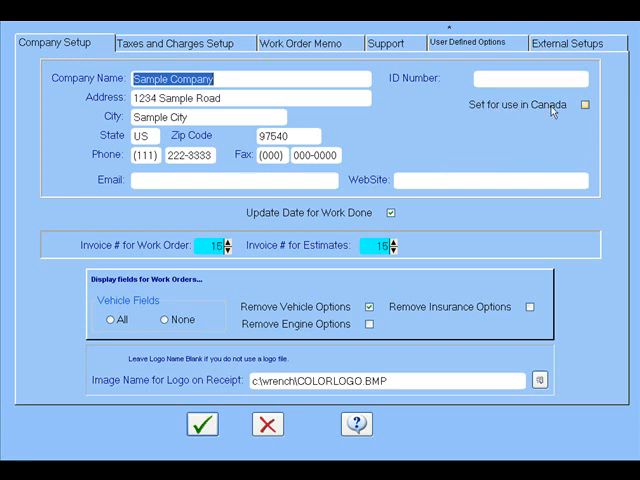
{"action": "mouse_move", "coordinate": [568, 112]}
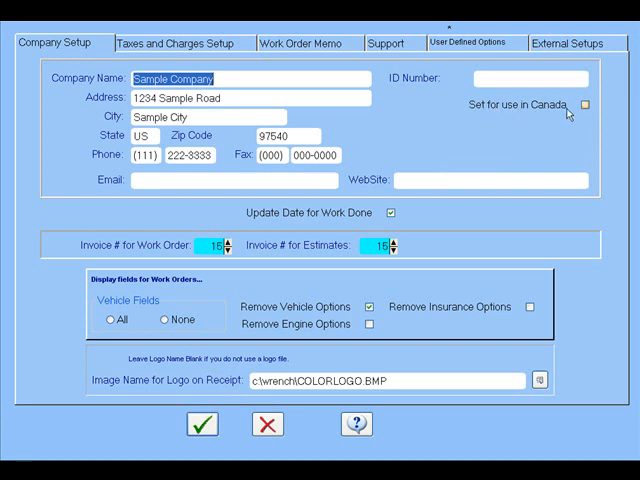
{"action": "mouse_move", "coordinate": [492, 160]}
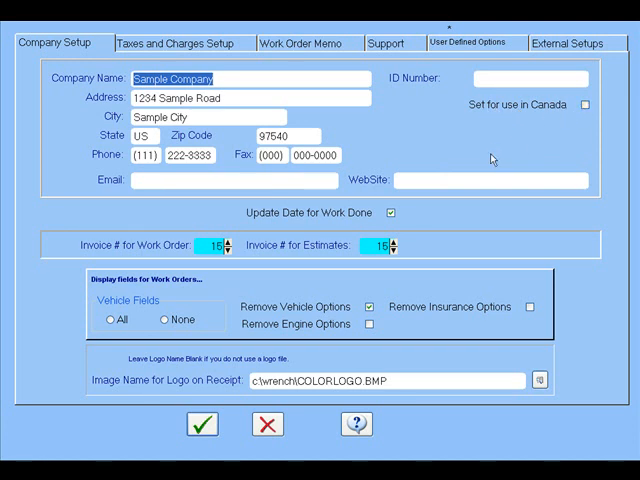
{"action": "mouse_move", "coordinate": [280, 244]}
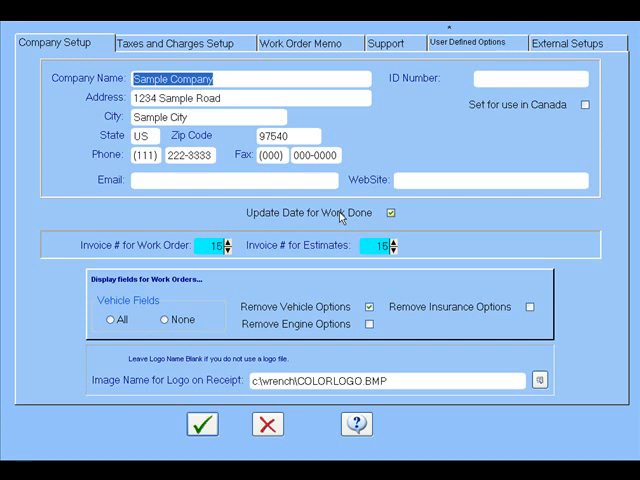
{"action": "mouse_move", "coordinate": [184, 256]}
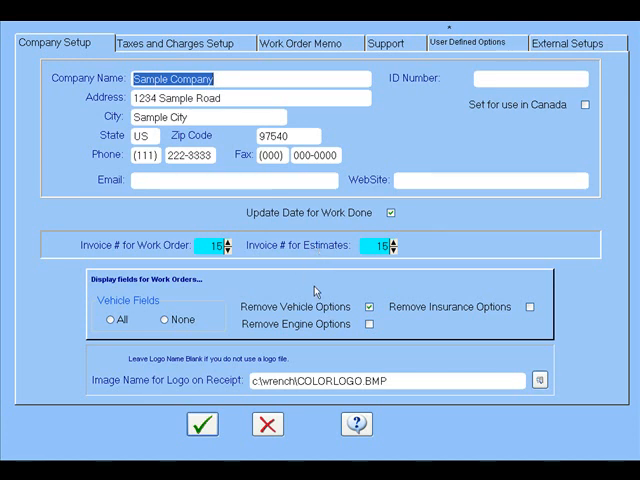
{"action": "mouse_move", "coordinate": [484, 336]}
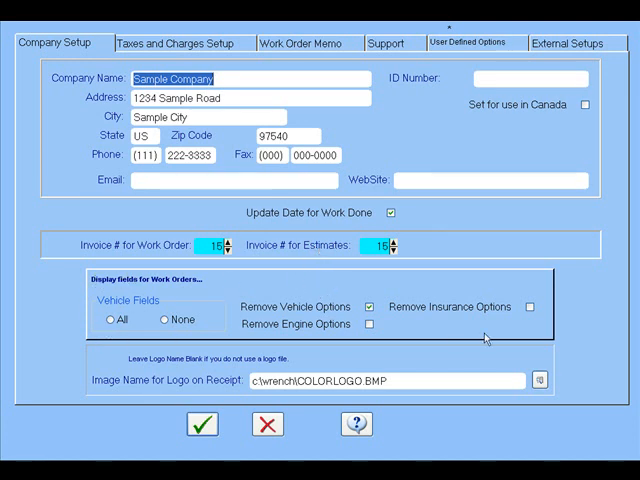
{"action": "mouse_move", "coordinate": [548, 332]}
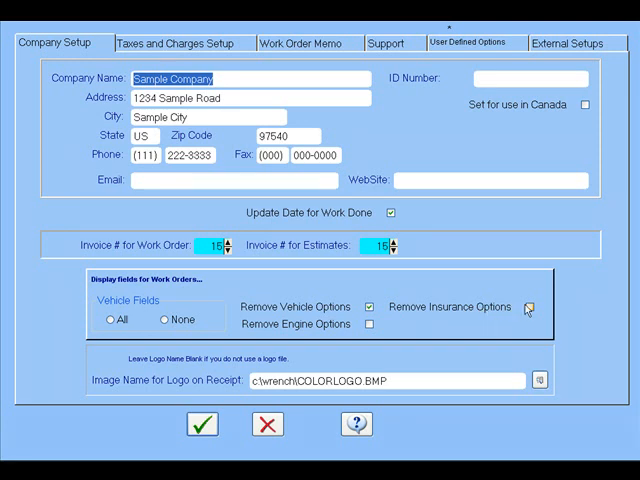
Switch on Remove Insurance Options so insurance fields no longer show on work orders.
{"action": "left_click", "coordinate": [528, 308]}
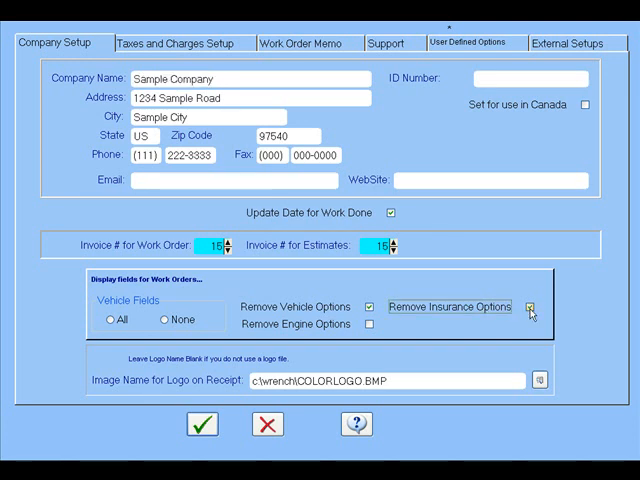
{"action": "left_click", "coordinate": [530, 308]}
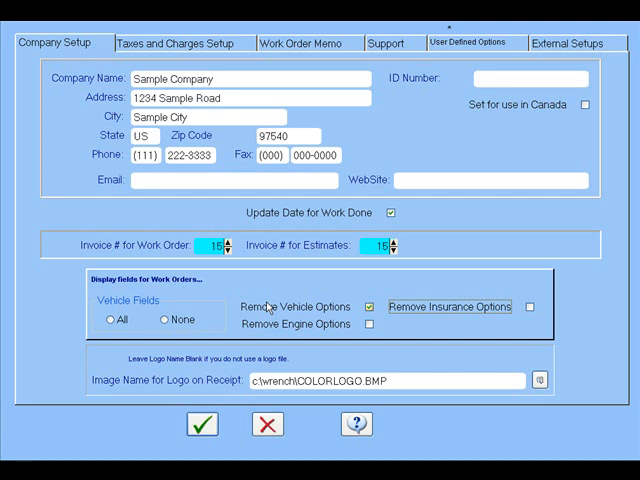
{"action": "mouse_move", "coordinate": [158, 376]}
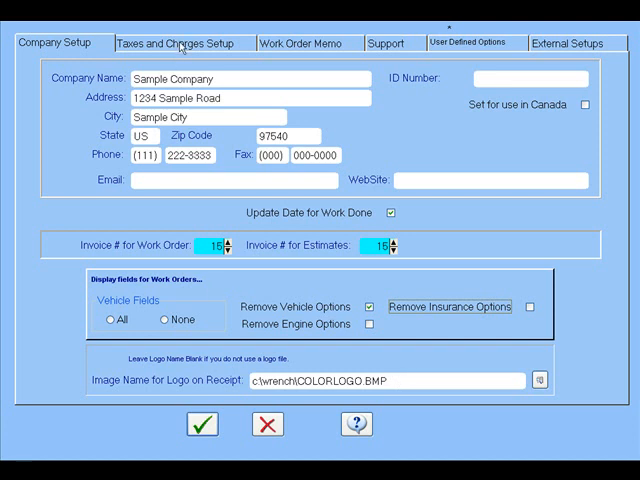
Set the Tax2 rate to 6.5 in Taxes and Charges Setup and accept it.
{"action": "left_click", "coordinate": [176, 42]}
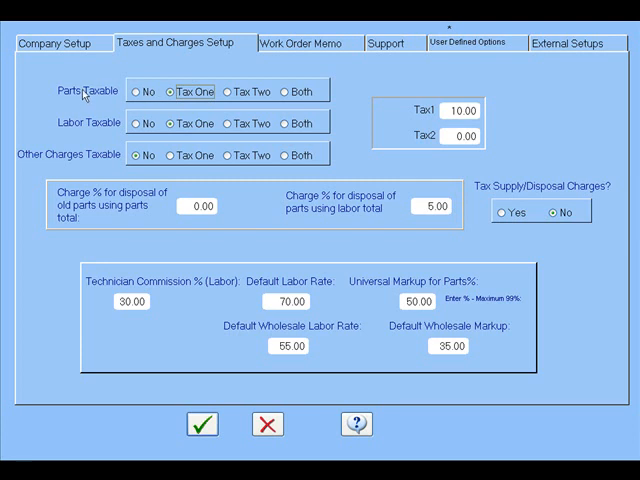
{"action": "mouse_move", "coordinate": [230, 88]}
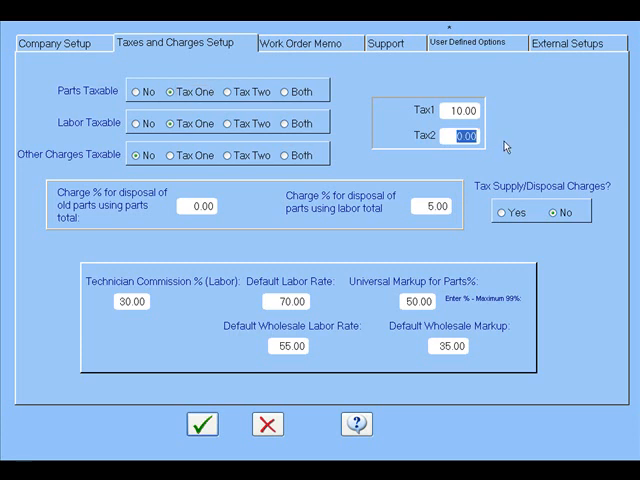
{"action": "type", "text": "6.5"}
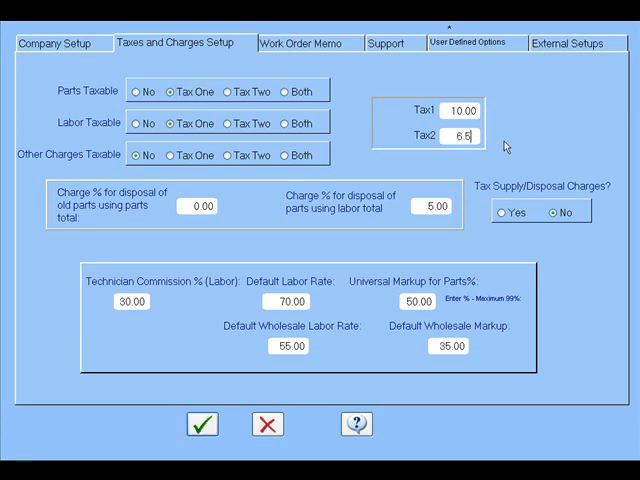
{"action": "left_click", "coordinate": [200, 206]}
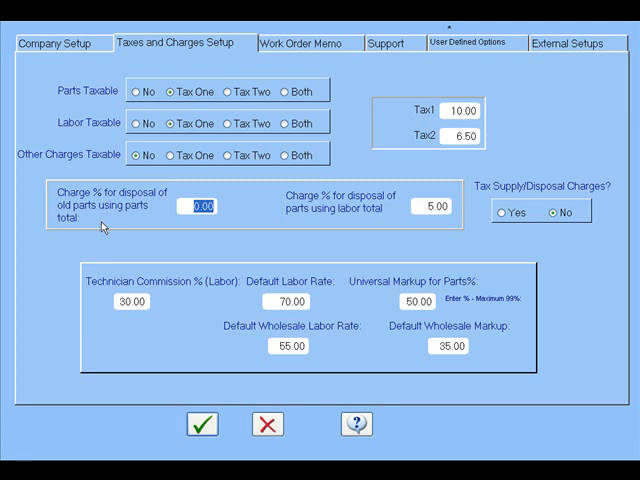
{"action": "mouse_move", "coordinate": [258, 232]}
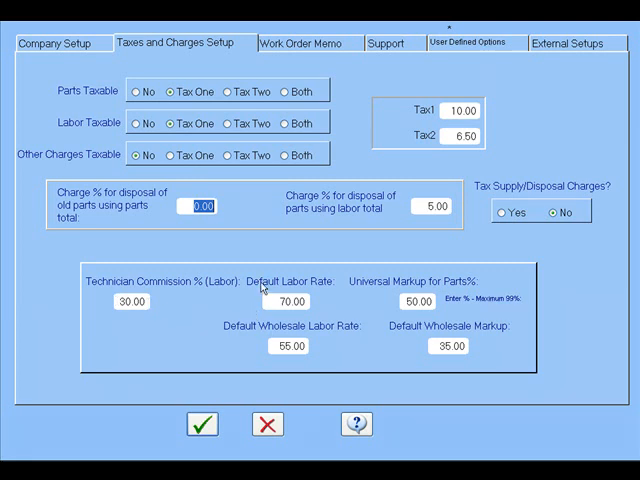
{"action": "mouse_move", "coordinate": [370, 280]}
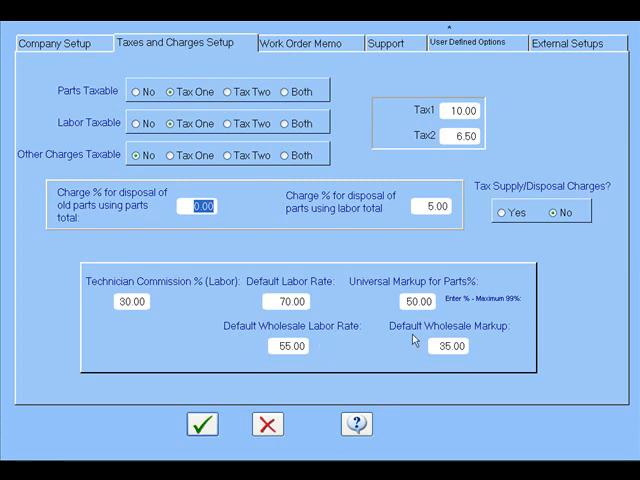
{"action": "mouse_move", "coordinate": [284, 64]}
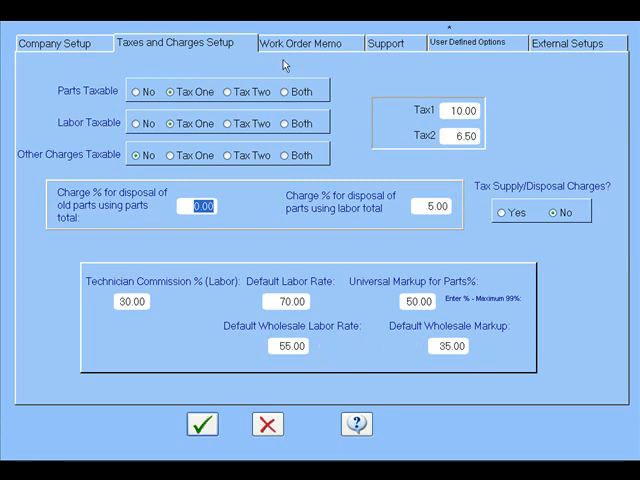
View the Work Order Memo top and bottom text, then move on to User Defined Options.
{"action": "left_click", "coordinate": [308, 42]}
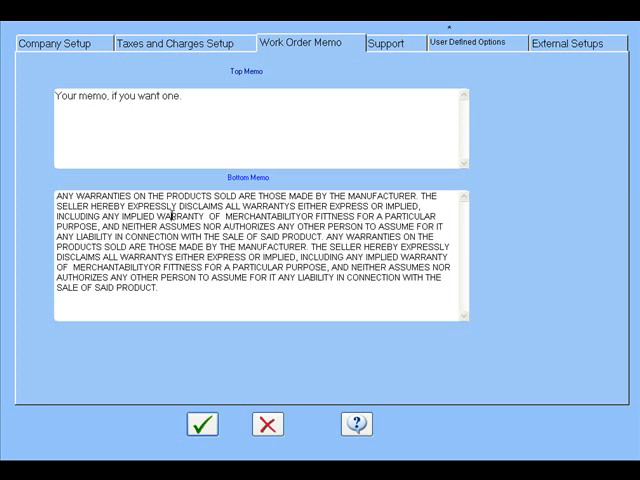
{"action": "left_click", "coordinate": [466, 42]}
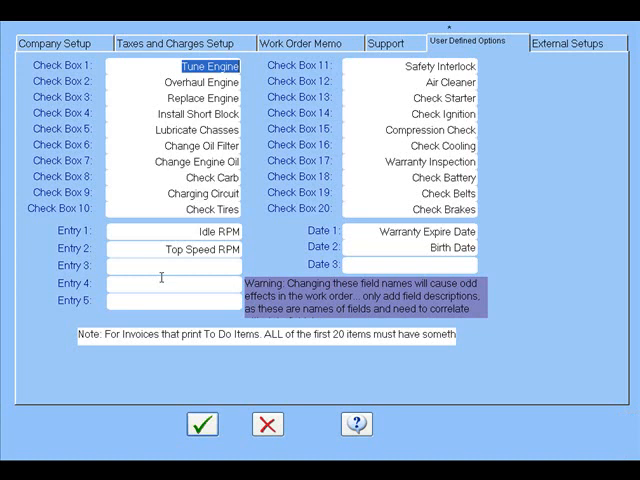
{"action": "mouse_move", "coordinate": [252, 260]}
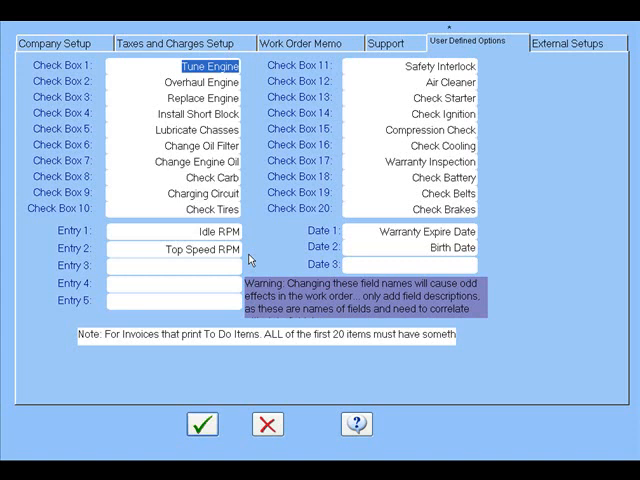
{"action": "mouse_move", "coordinate": [498, 236]}
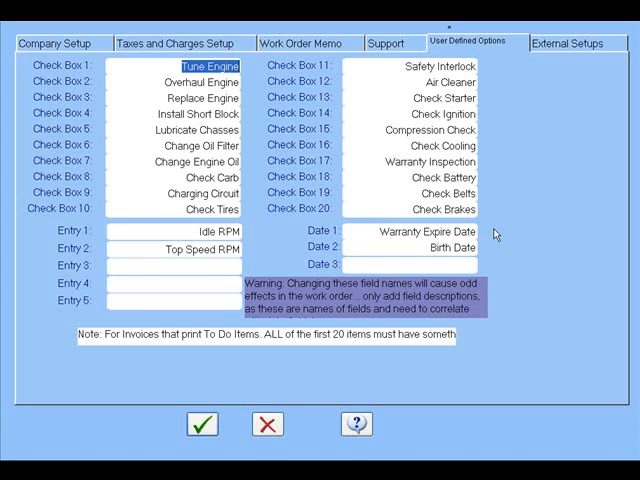
Show External Setups with the supply charge name and invoice PDF folder field.
{"action": "left_click", "coordinate": [572, 44]}
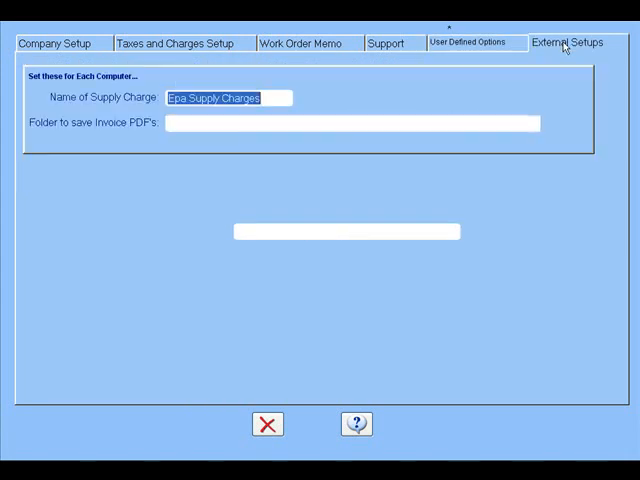
{"action": "left_click", "coordinate": [568, 44]}
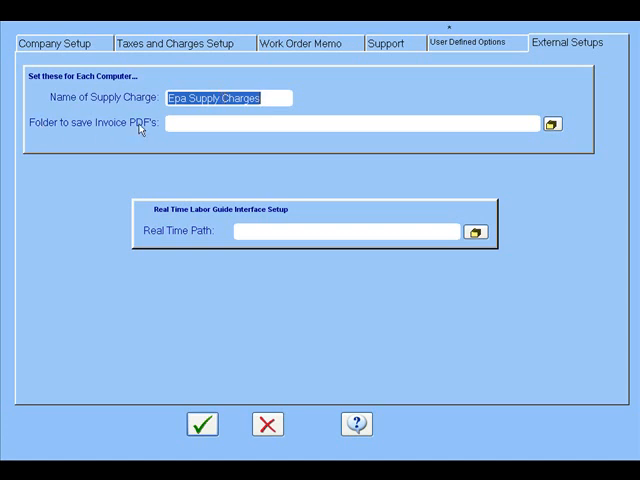
{"action": "mouse_move", "coordinate": [204, 168]}
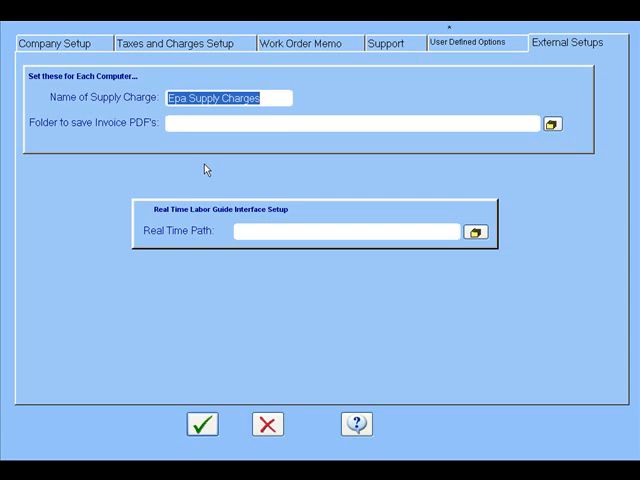
{"action": "mouse_move", "coordinate": [128, 232]}
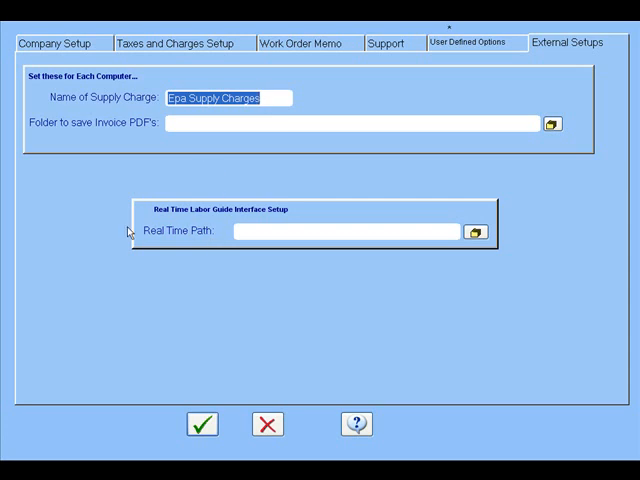
{"action": "mouse_move", "coordinate": [106, 256]}
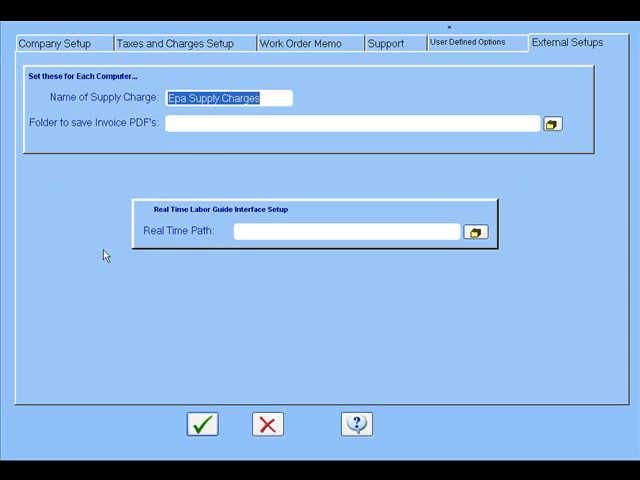
{"action": "mouse_move", "coordinate": [204, 316]}
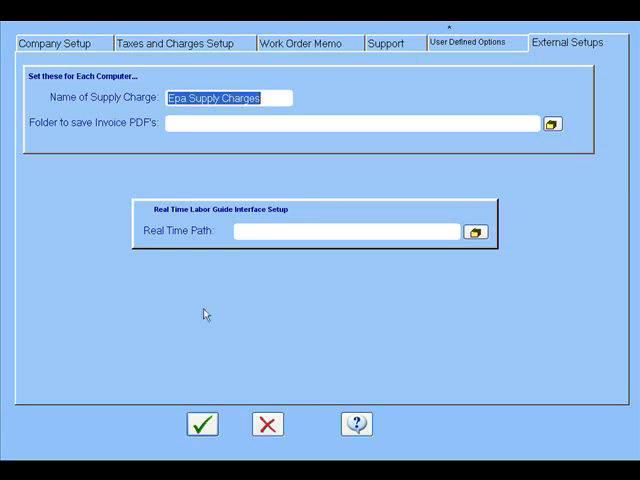